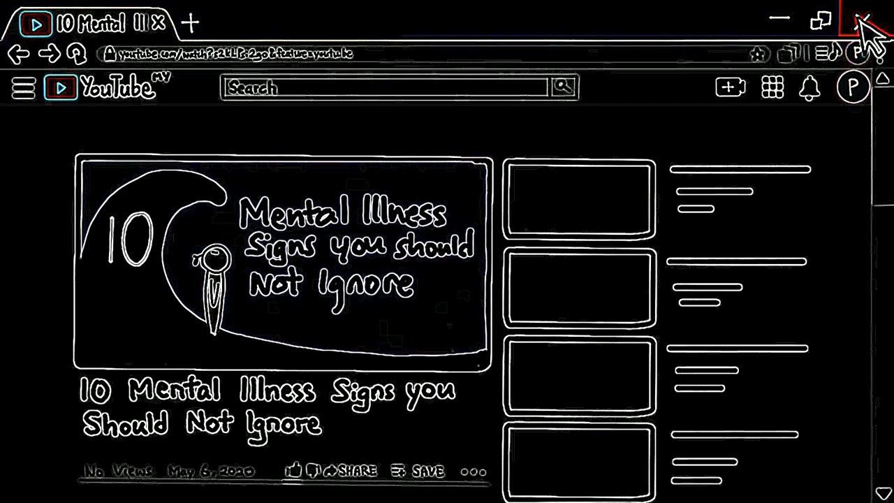
pyautogui.click(863, 21)
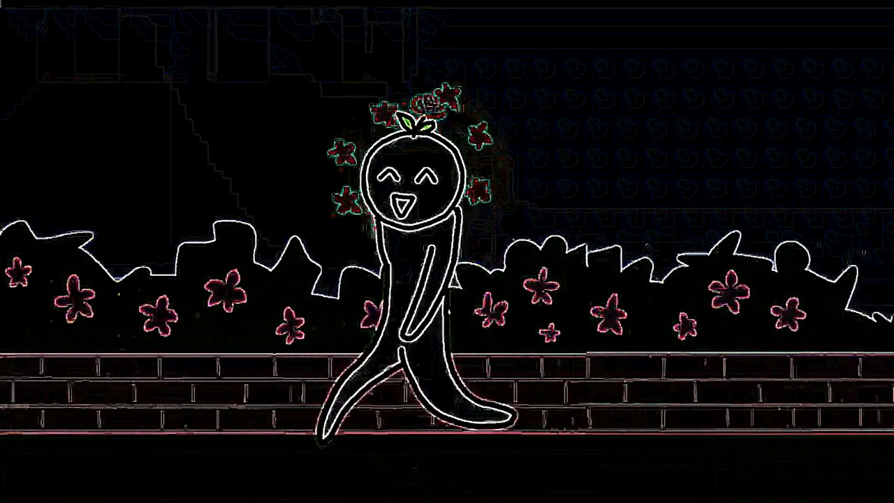